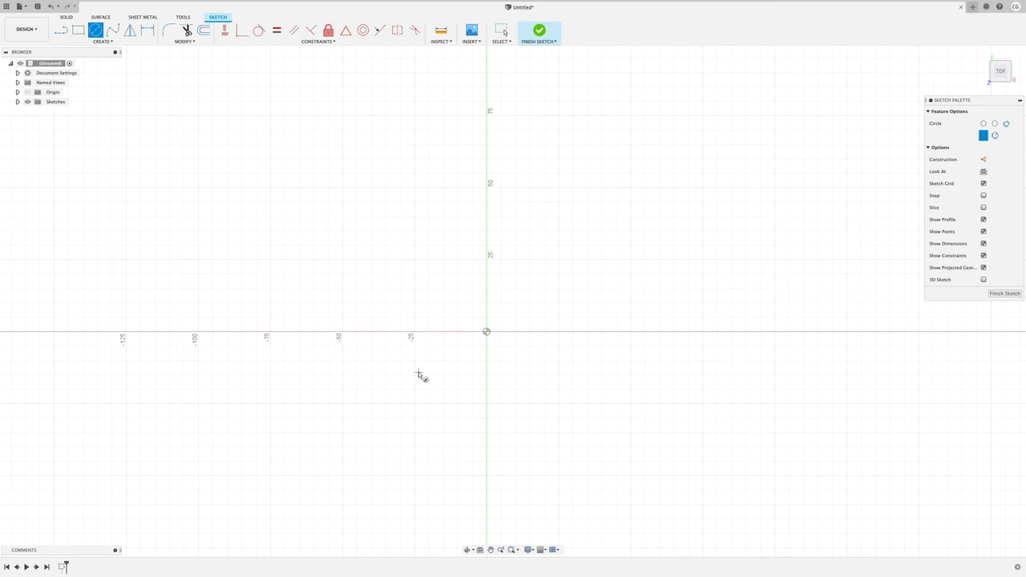
# Draw a circle out from the origin and set its diameter to 110 mm
pyautogui.moveTo(459, 340); pyautogui.dragTo(651, 378)
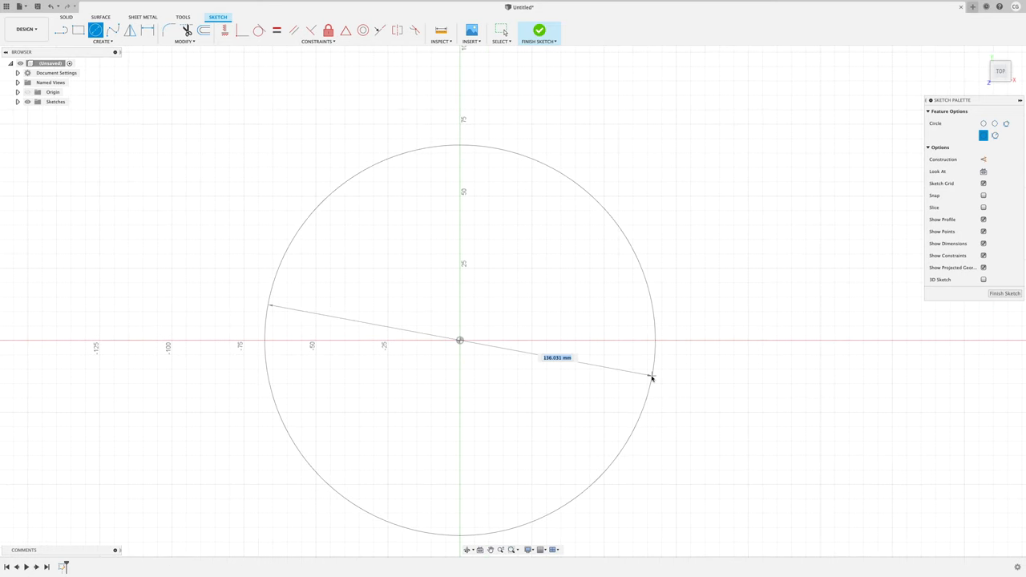
pyautogui.click(651, 379)
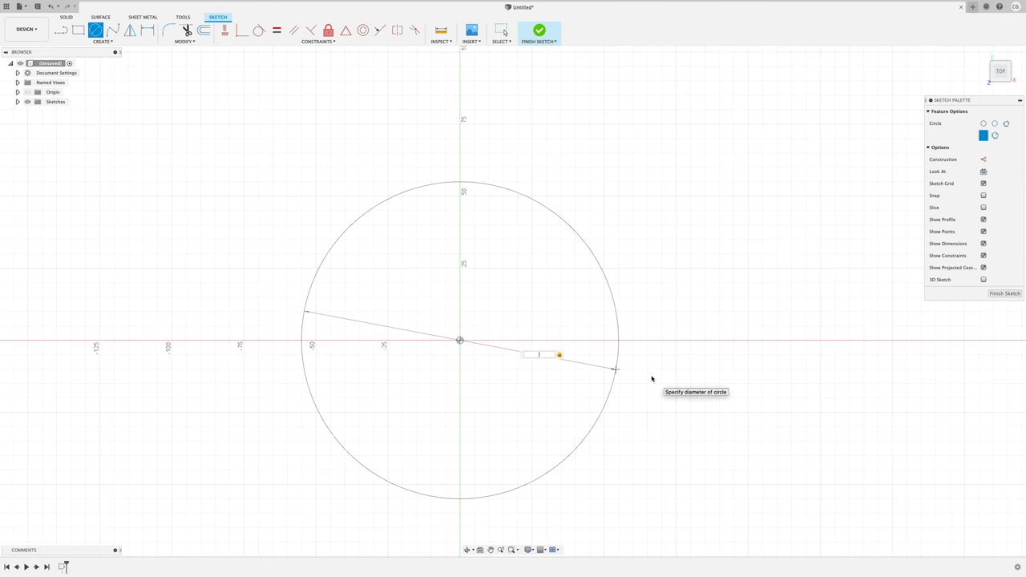
pyautogui.write('110.00')
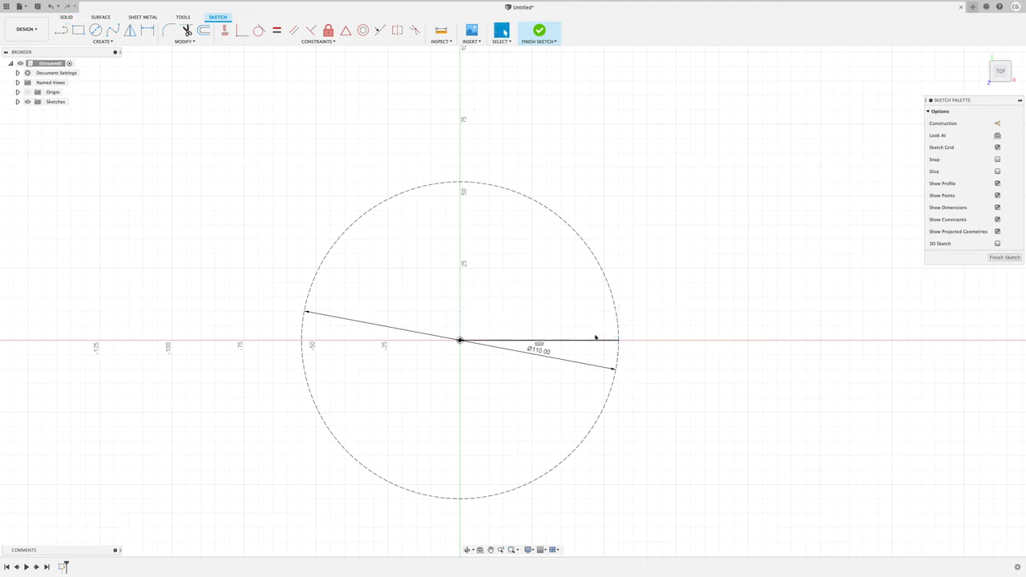
# Convert the horizontal radius line to construction geometry and clear the selection
pyautogui.click(95, 28)
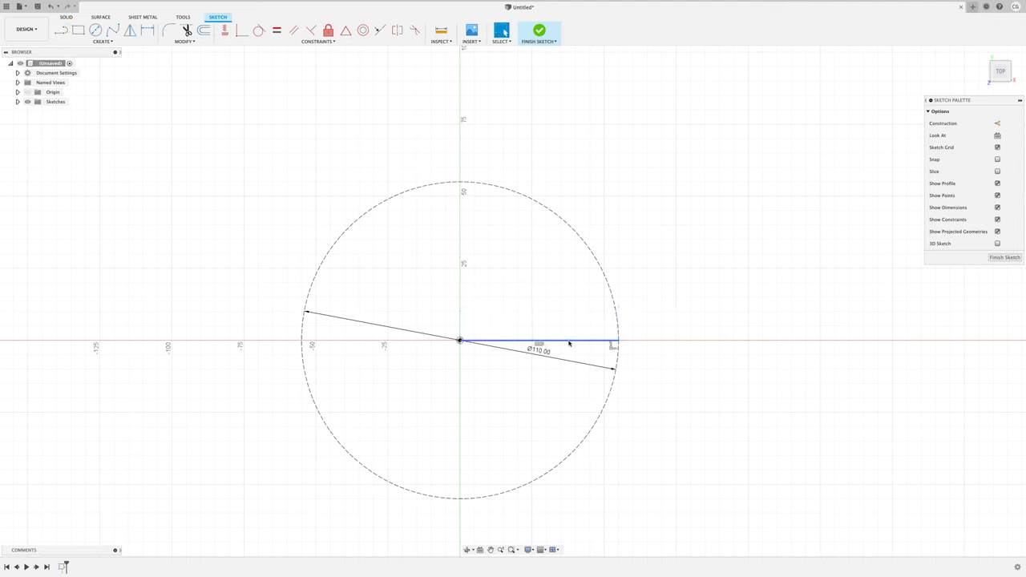
pyautogui.click(706, 359)
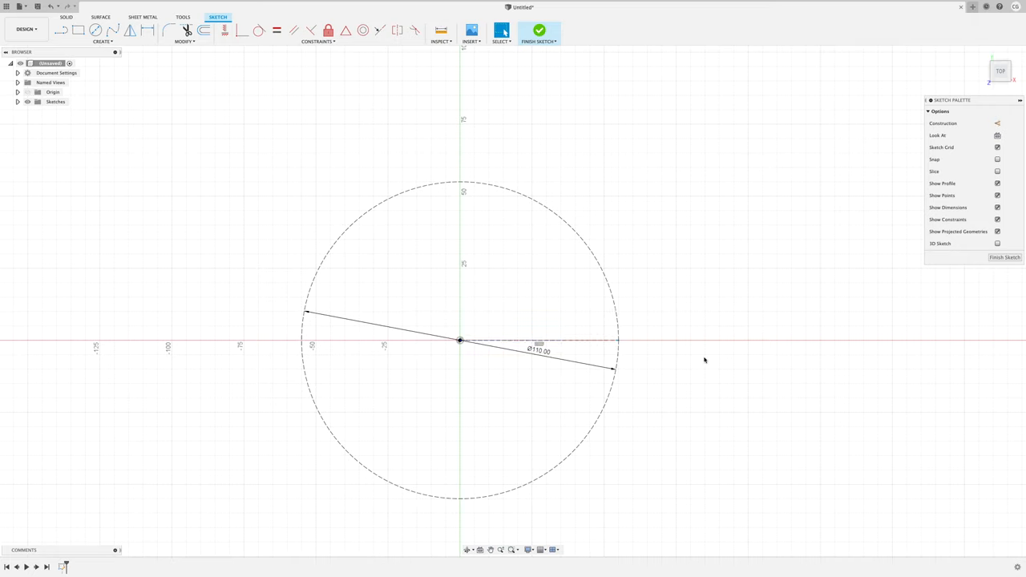
pyautogui.click(103, 42)
pyautogui.write('channe')
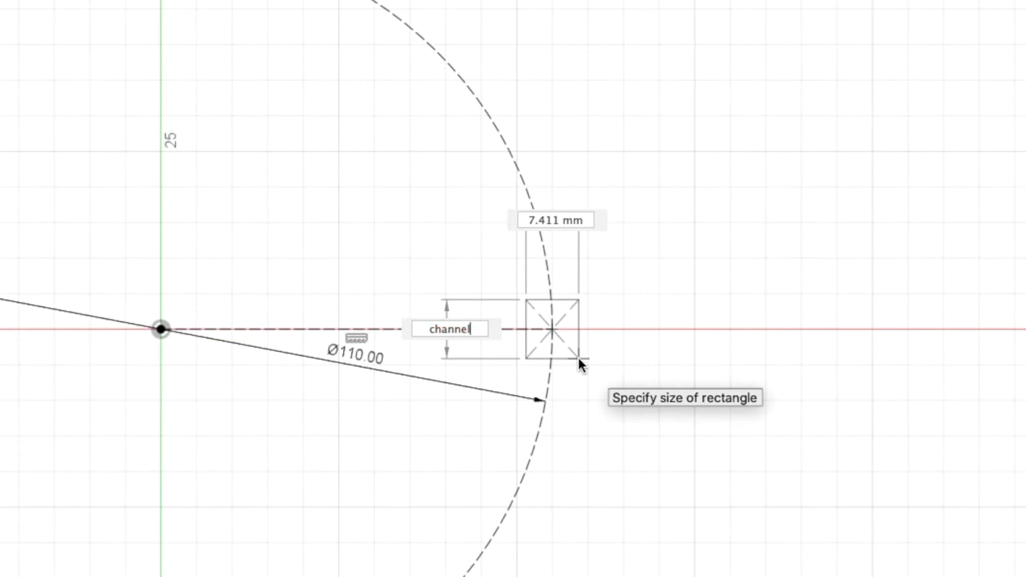
# Size the slot rectangle as channel_width=14.9 by channel_depth=7.9 mm on the circle's right edge
pyautogui.write('l_width=14.9')
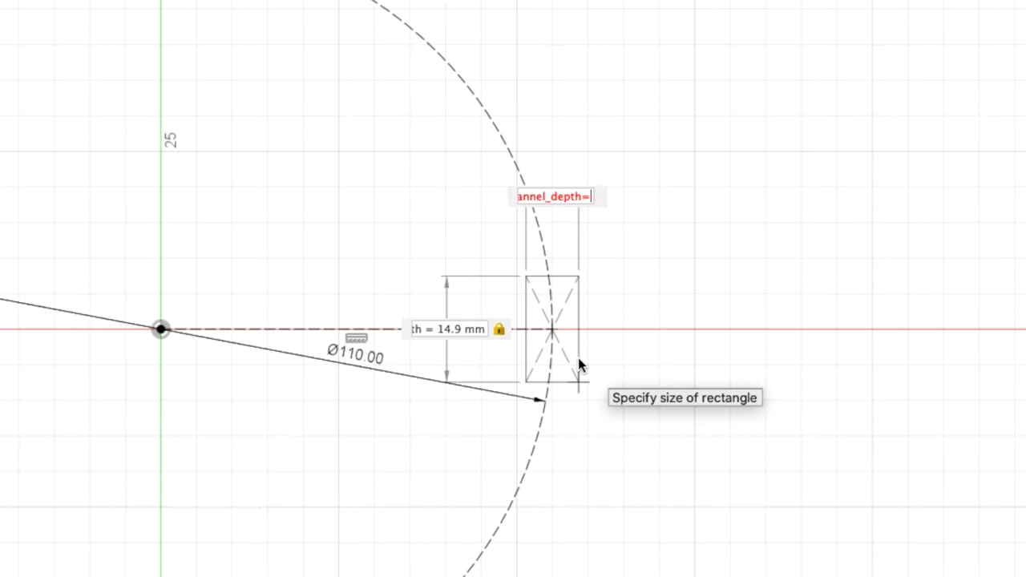
pyautogui.write('7.9')
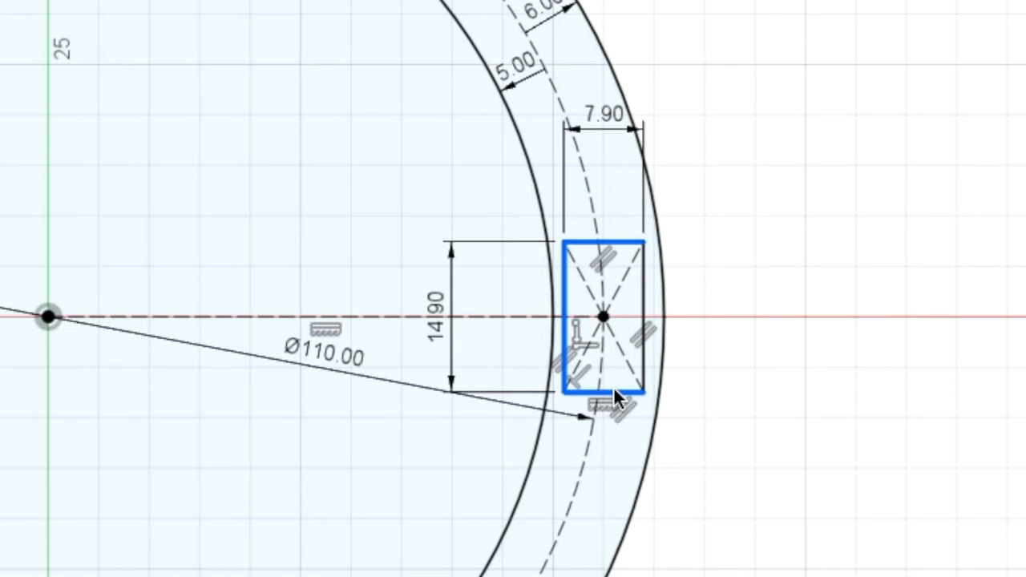
pyautogui.click(610, 392)
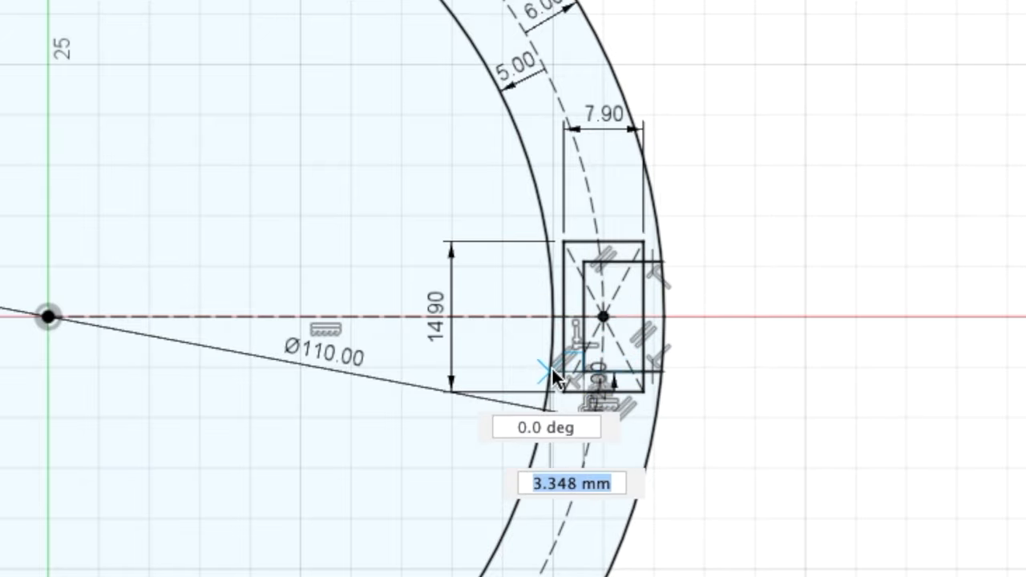
pyautogui.moveTo(558, 271)
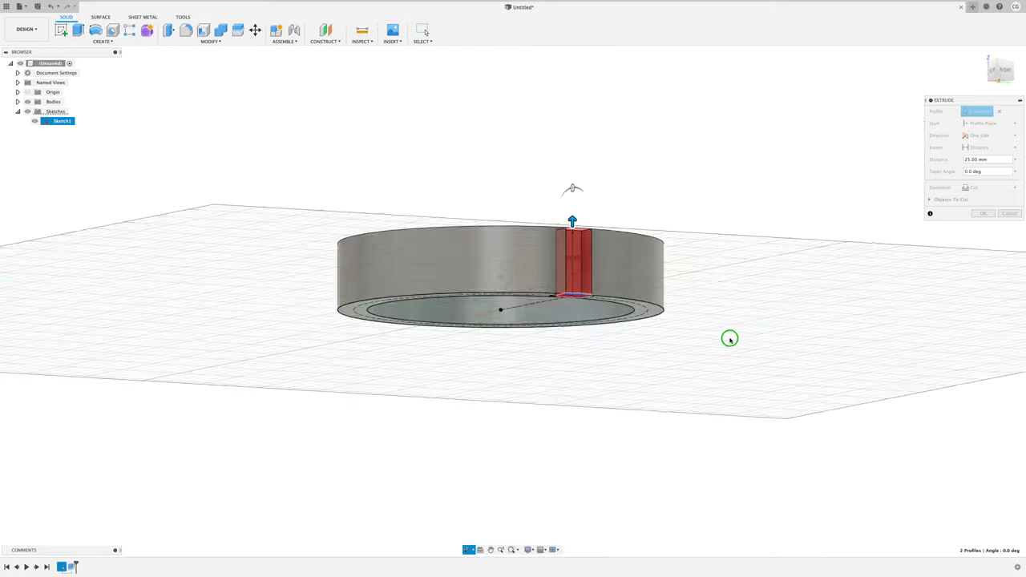
# Extrude the ring profile, then extrude the slot profile as a cut through the ring wall
pyautogui.click(983, 214)
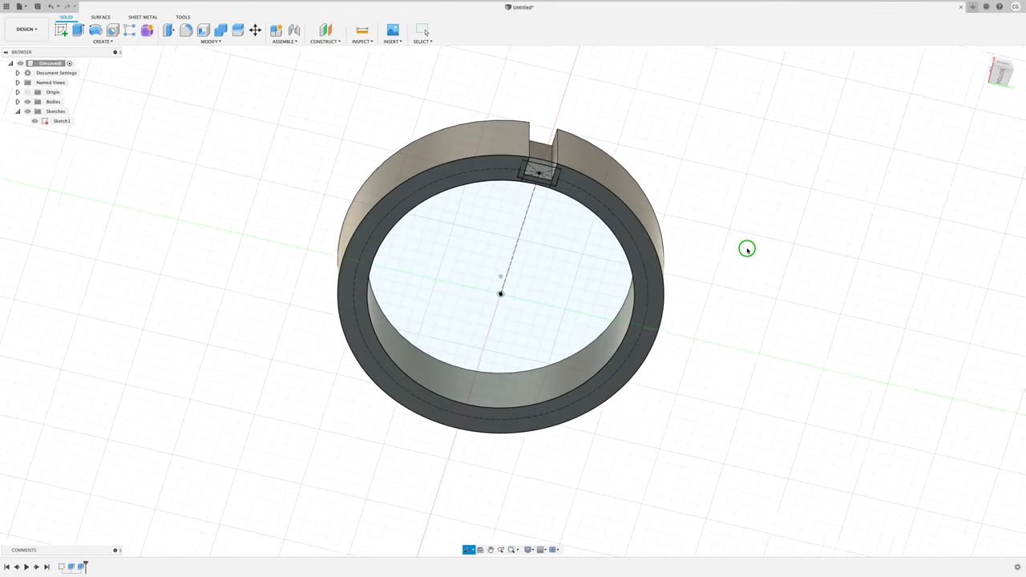
pyautogui.click(77, 31)
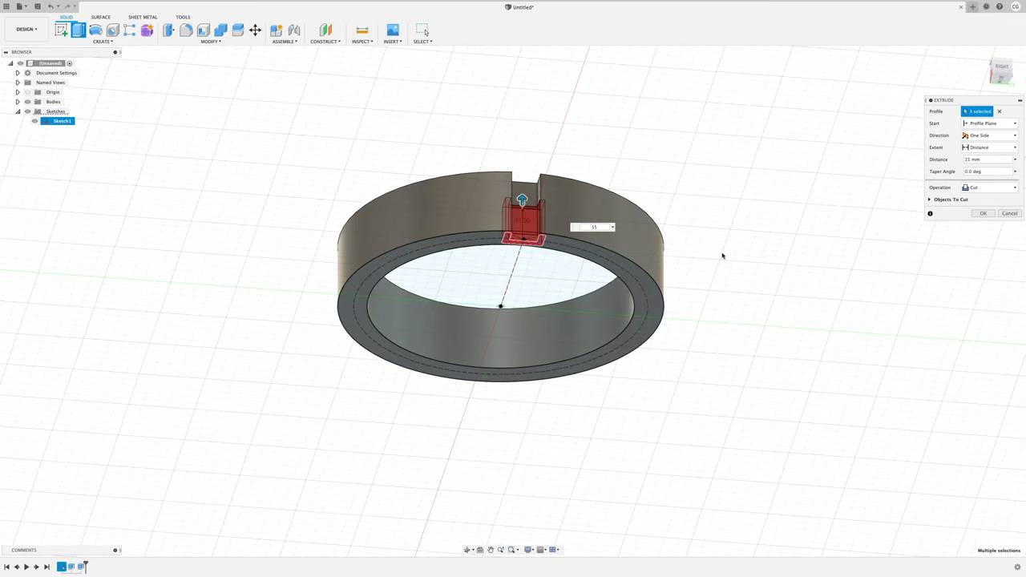
pyautogui.click(1002, 70)
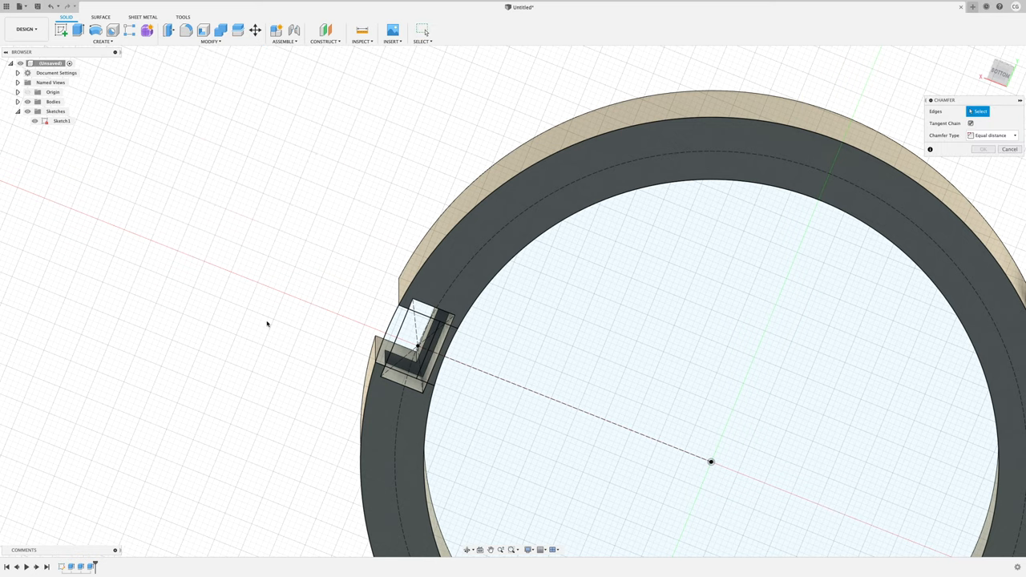
# Chamfer the selected slot edge and orbit to check it from outside
pyautogui.click(420, 363)
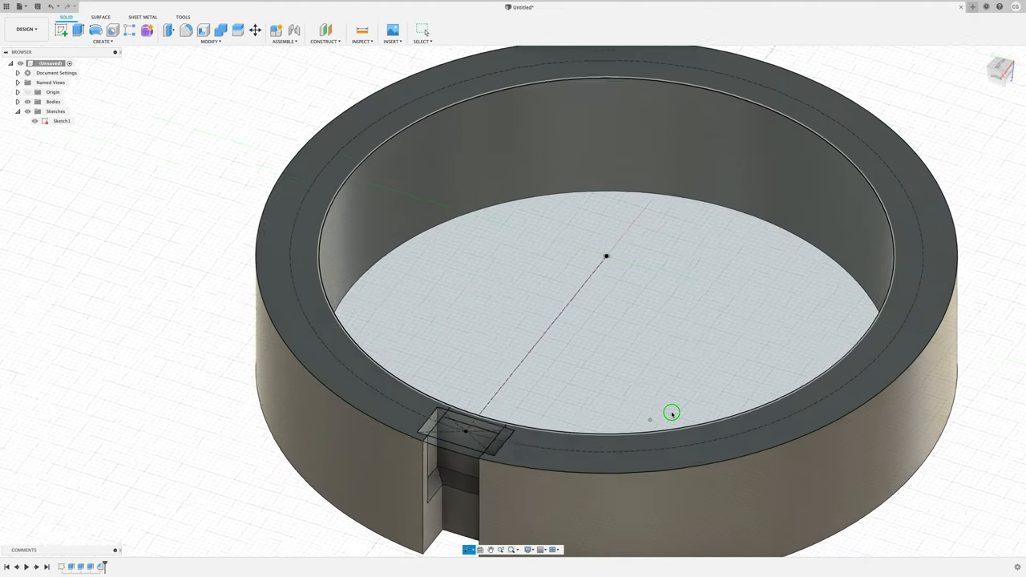
pyautogui.moveTo(672, 414); pyautogui.dragTo(679, 393)
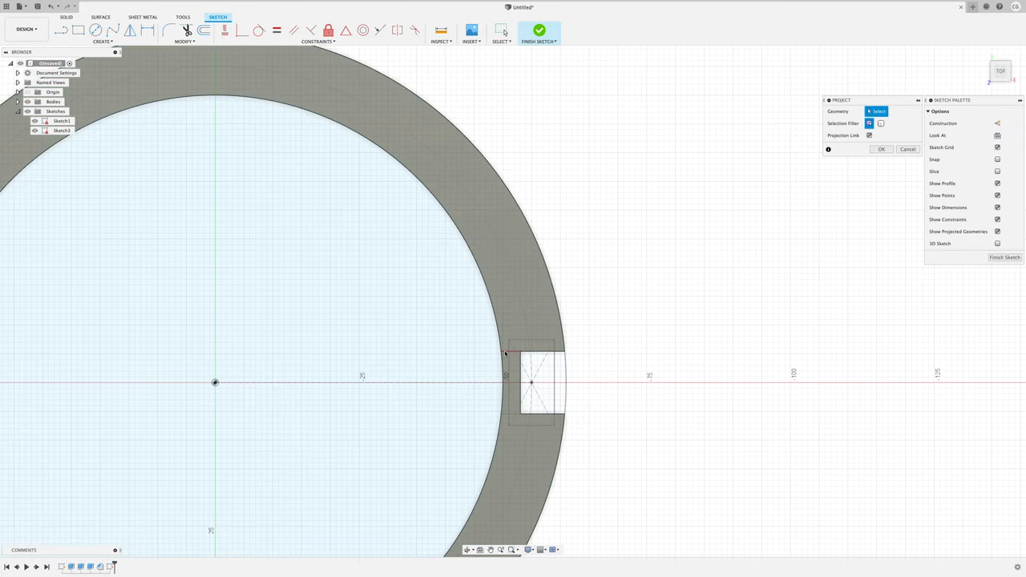
# Project the slot edges into the new sketch and confirm
pyautogui.click(512, 353)
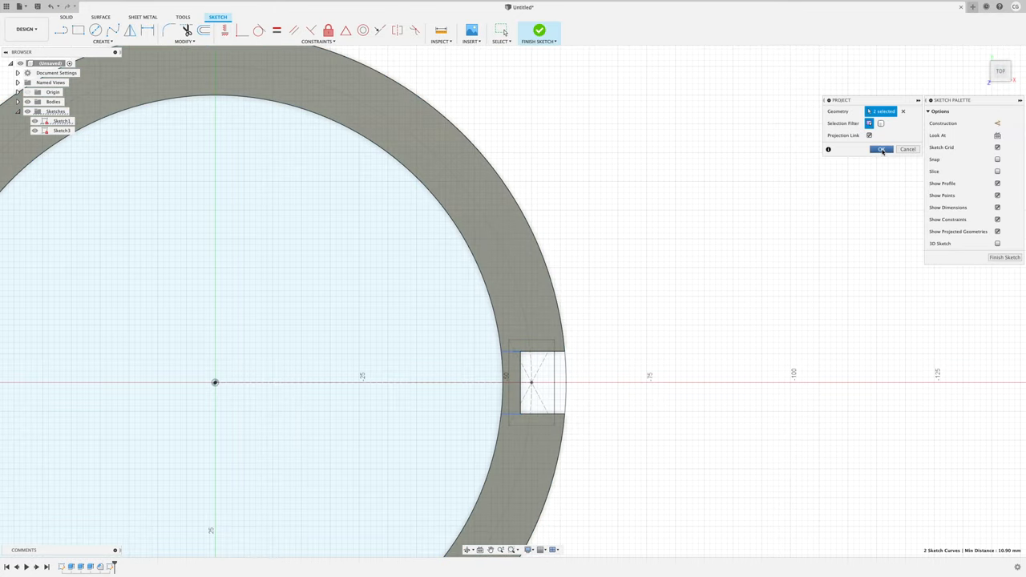
pyautogui.click(882, 149)
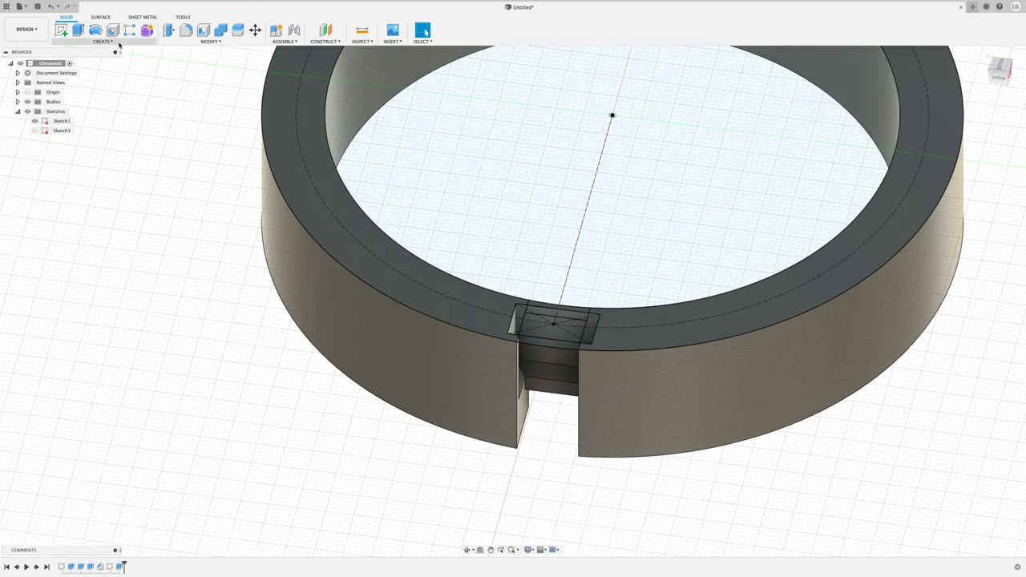
# Circular-pattern the slot features 20 times around the centre axis and view the full ring
pyautogui.click(422, 29)
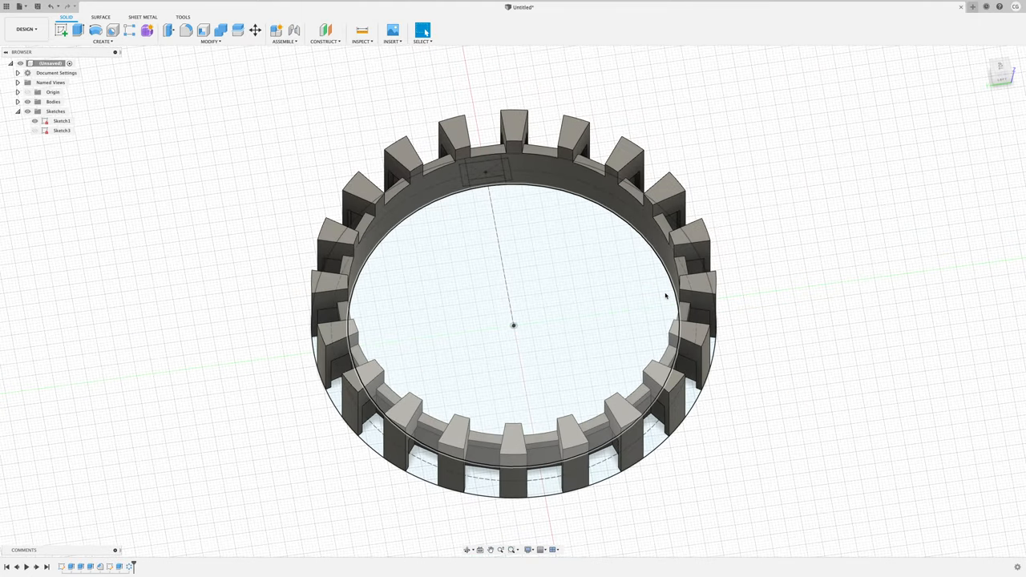
pyautogui.moveTo(666, 297); pyautogui.dragTo(773, 359)
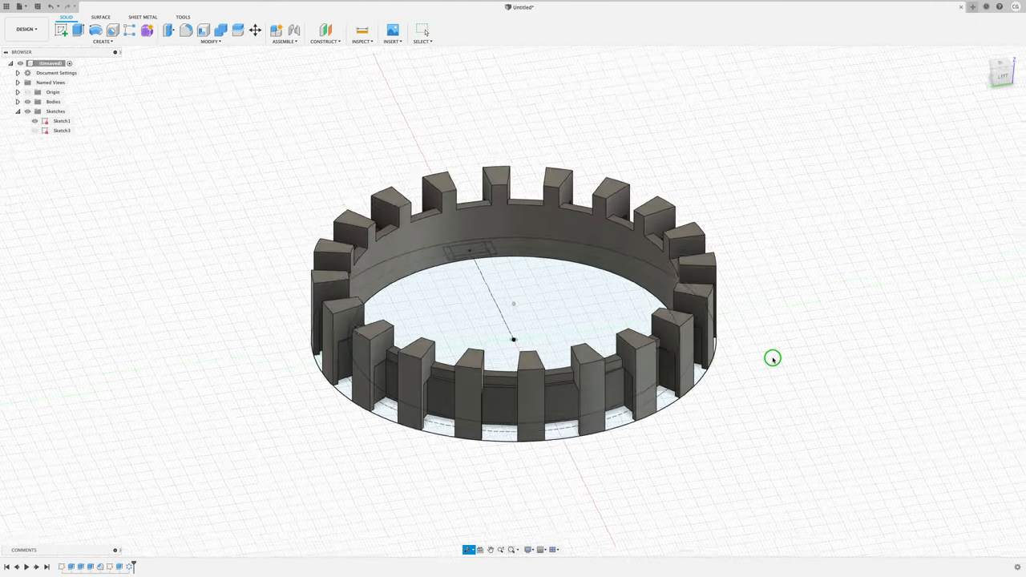